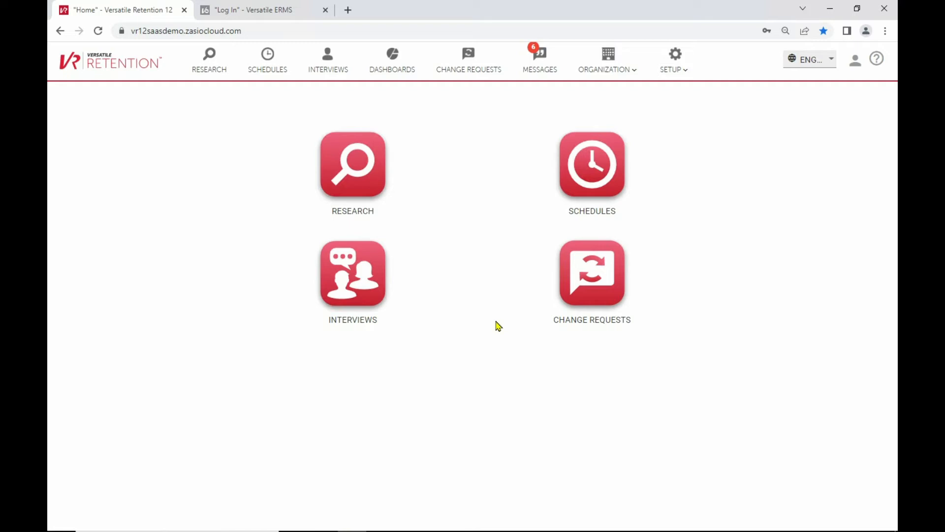
mouse_move(505, 334)
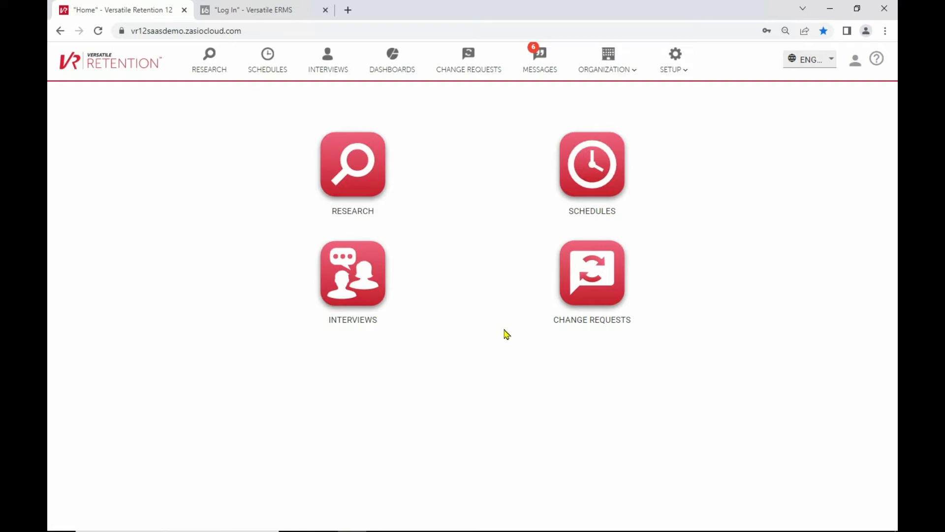
mouse_move(353, 169)
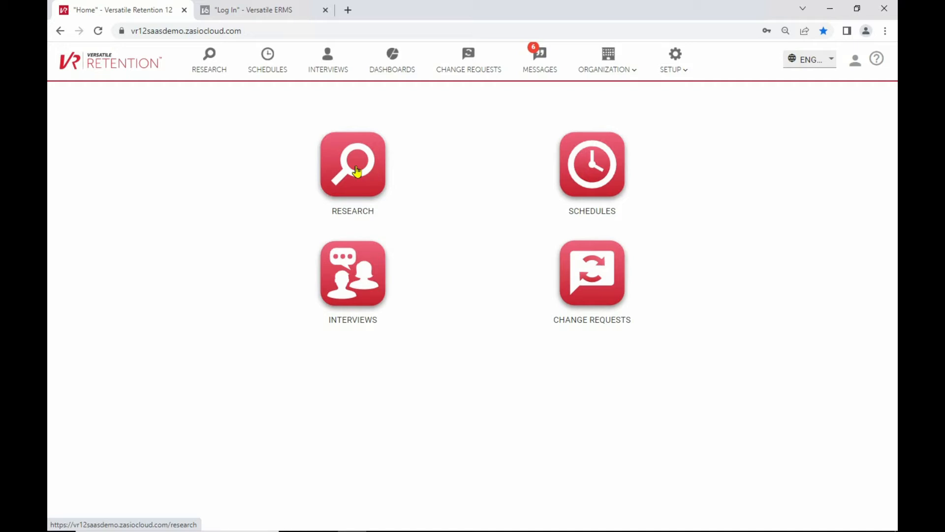
mouse_move(580, 177)
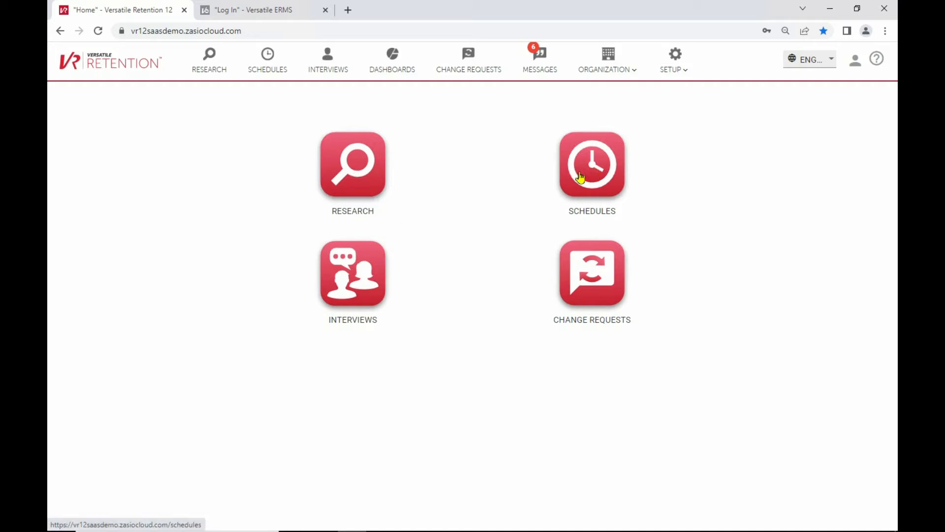
mouse_move(528, 257)
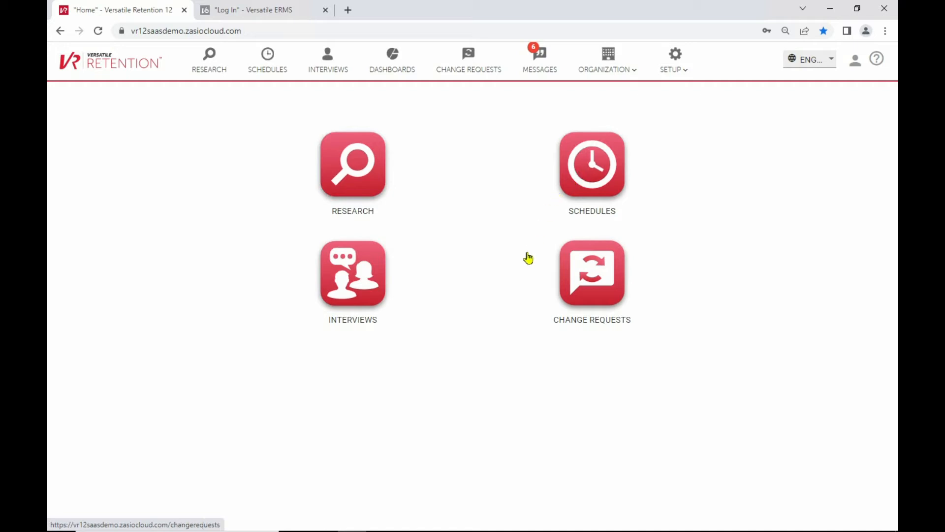
mouse_move(597, 290)
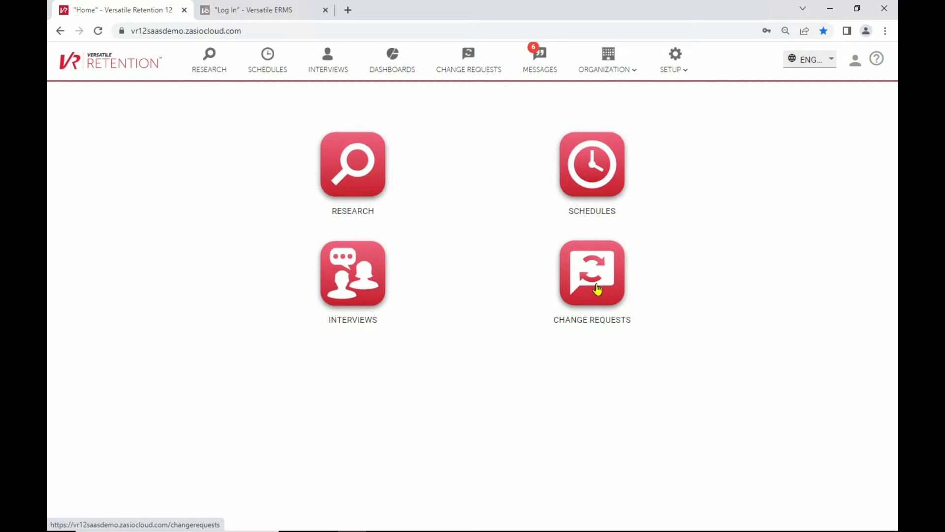
mouse_move(362, 289)
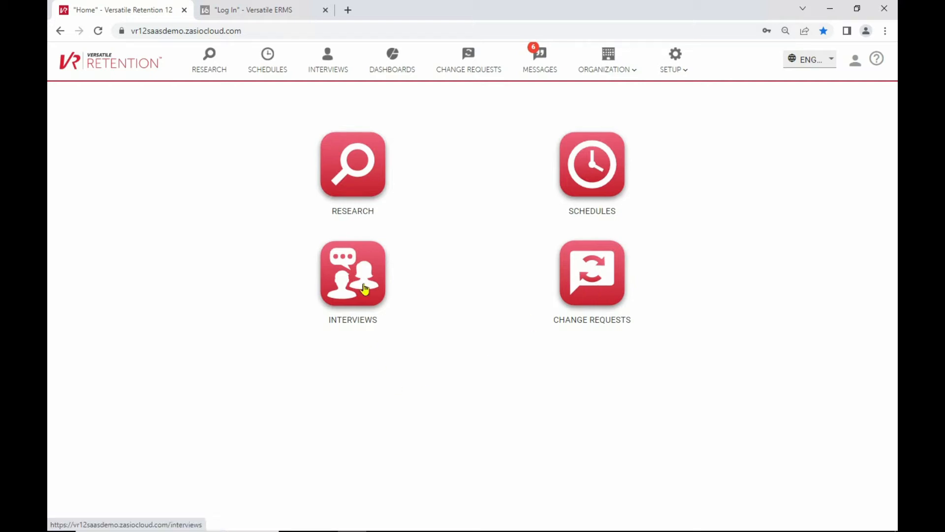
mouse_move(386, 381)
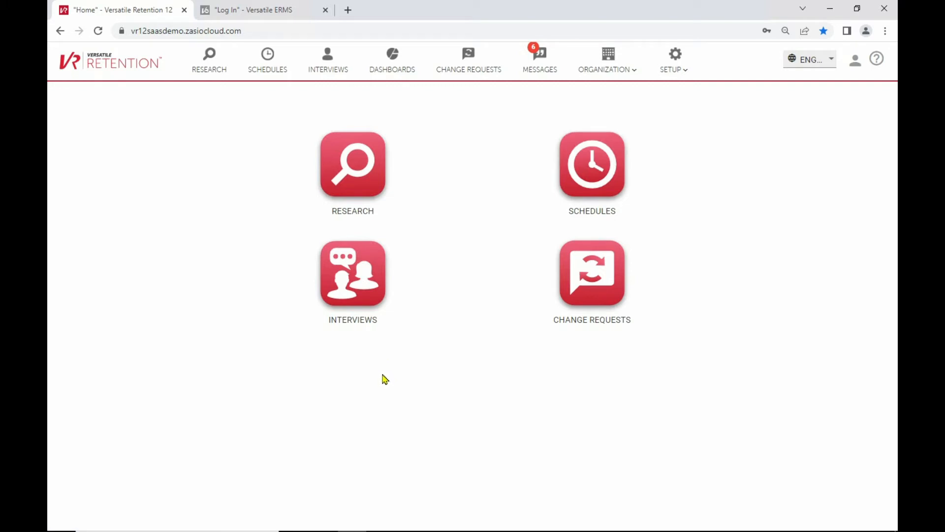
mouse_move(392, 354)
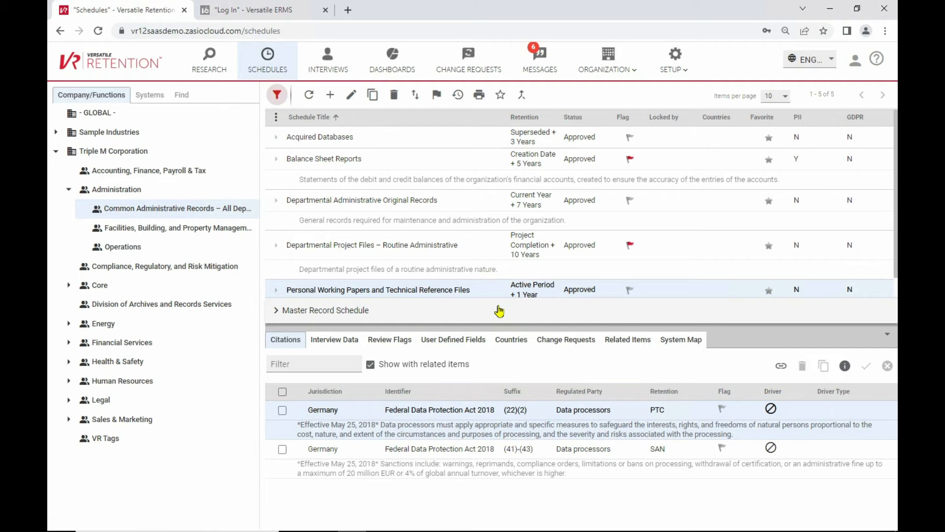
mouse_move(392, 309)
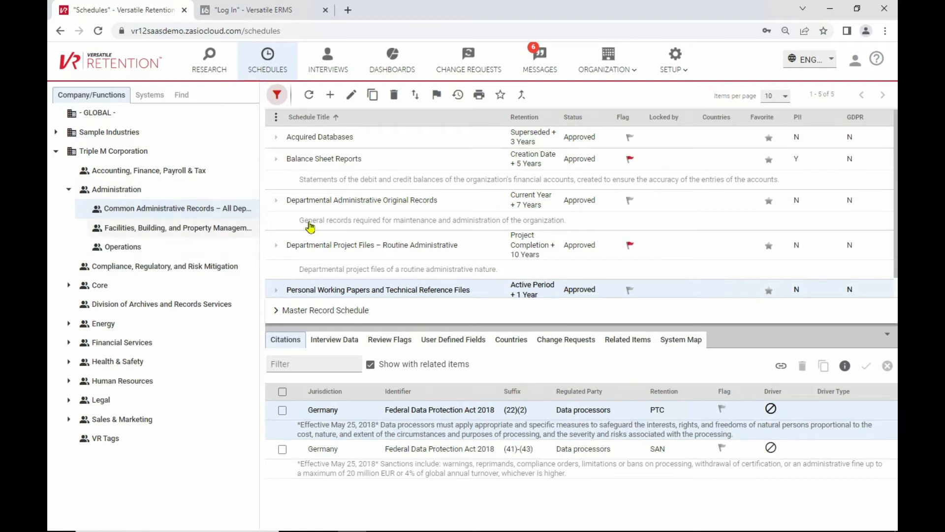
View the citations for the Acquired Databases and Personal Working Papers schedules.
click(324, 158)
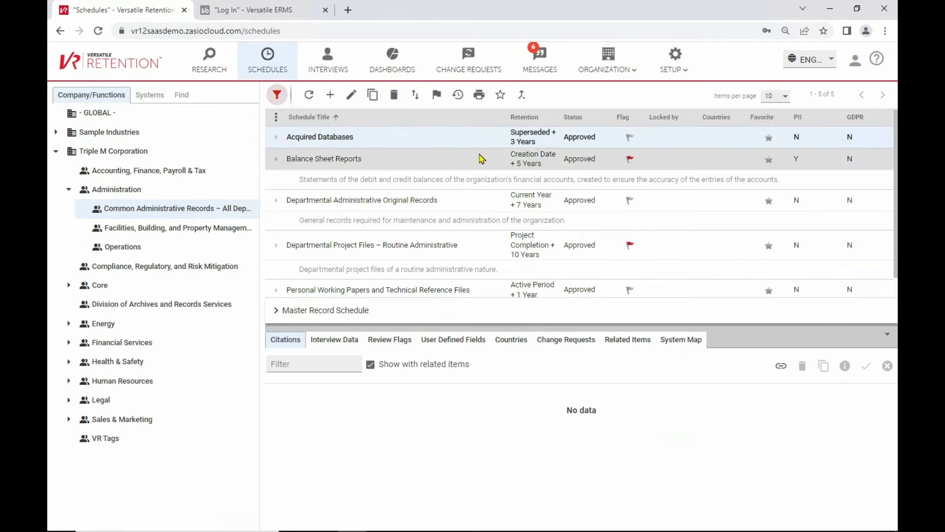
mouse_move(537, 167)
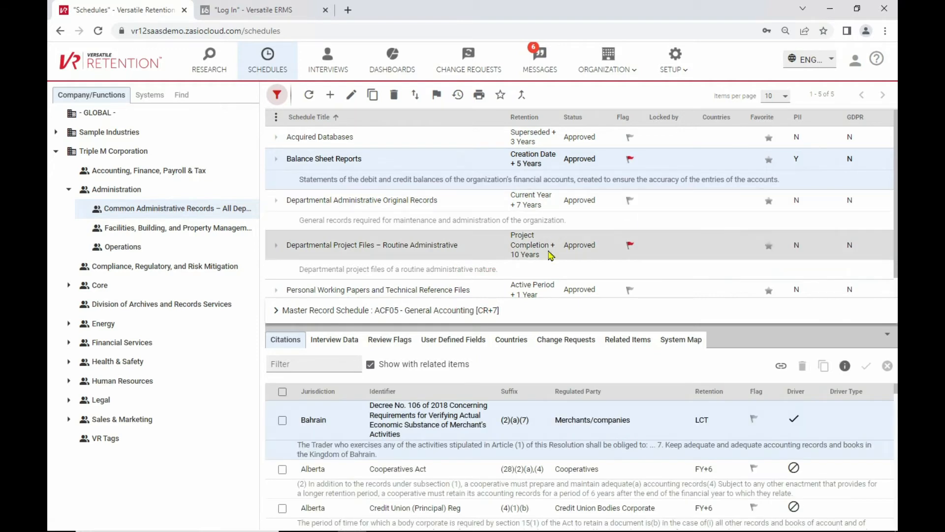
mouse_move(512, 264)
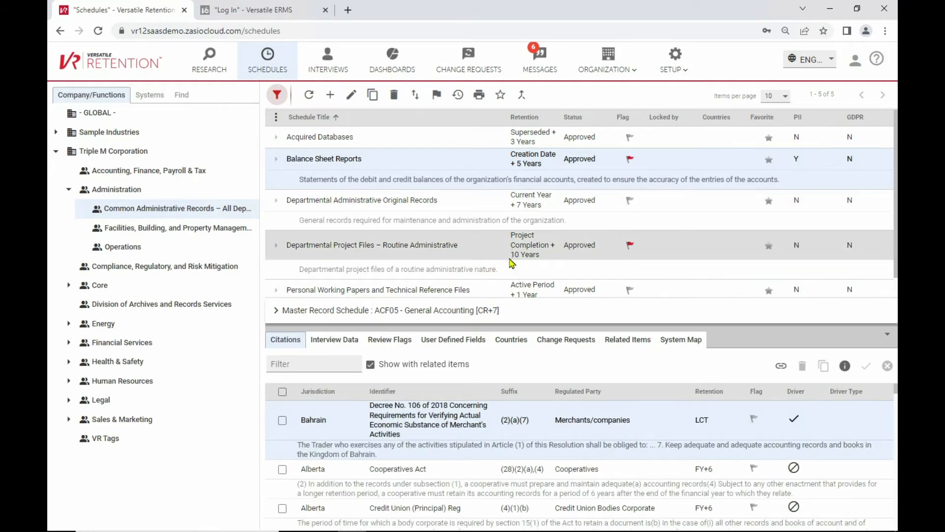
mouse_move(513, 264)
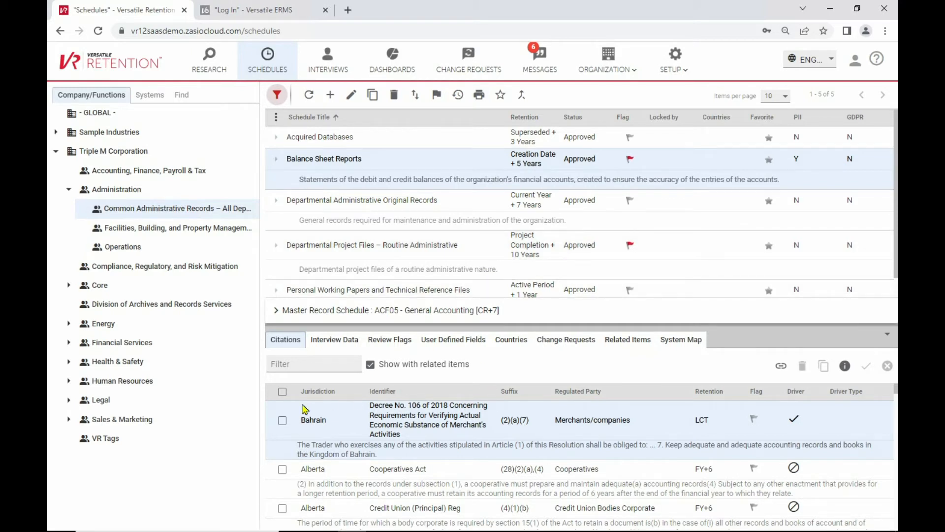
mouse_move(392, 456)
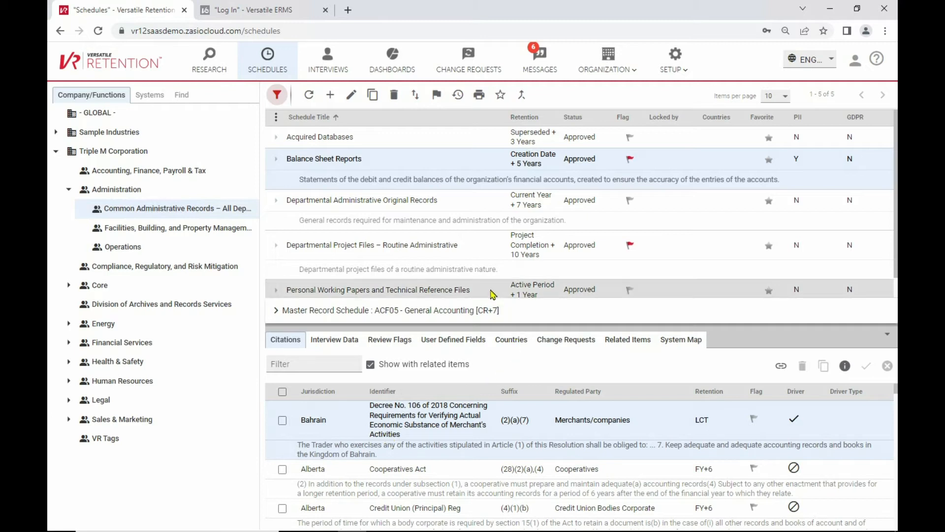
click(378, 289)
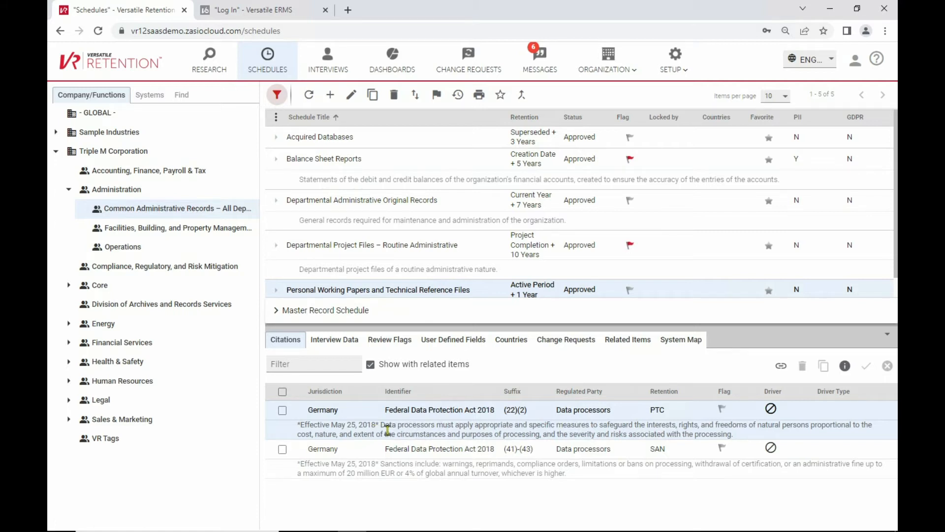
mouse_move(473, 346)
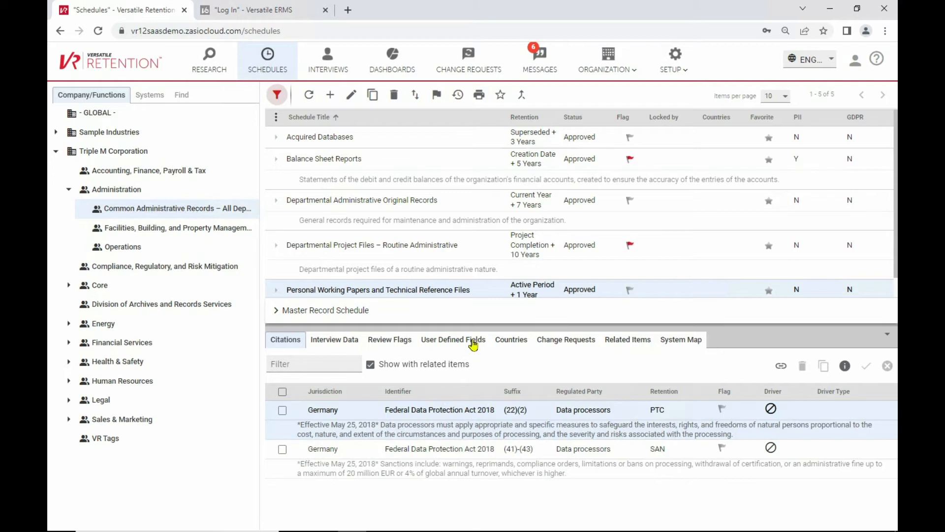
click(453, 339)
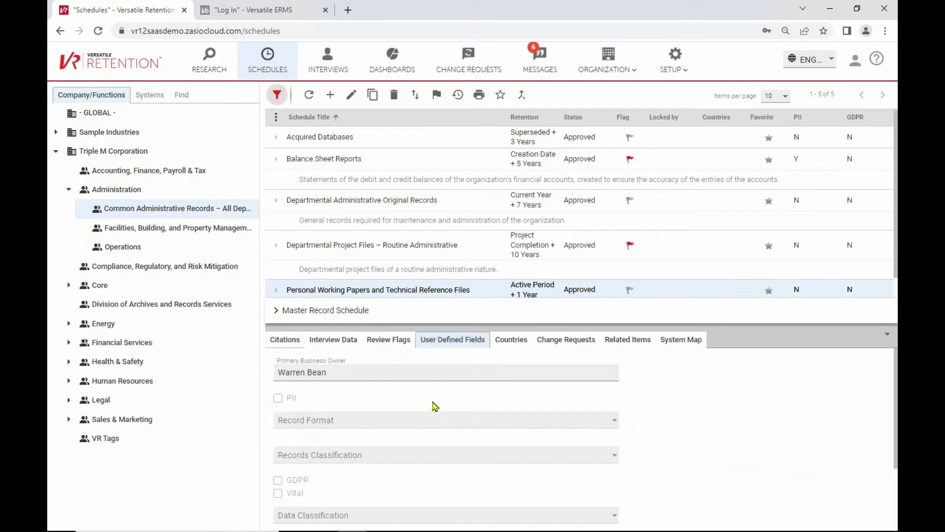
click(510, 339)
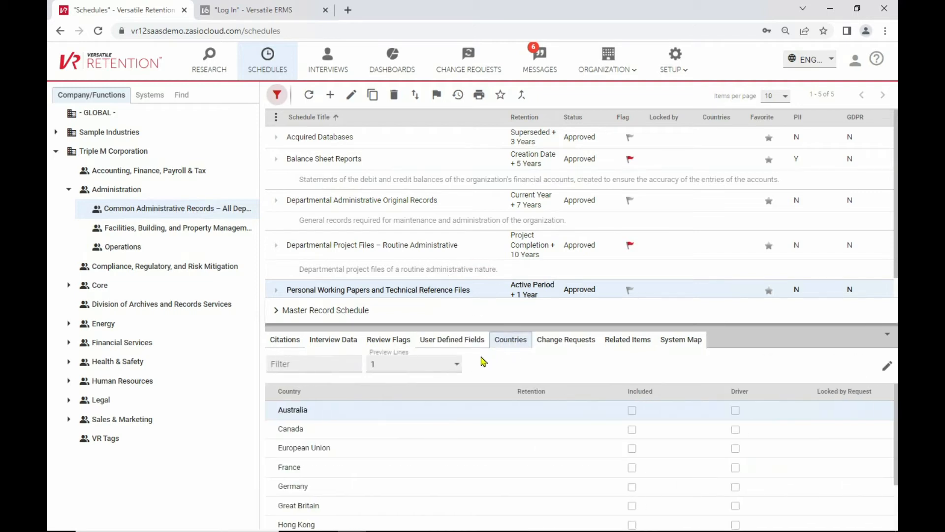
mouse_move(416, 475)
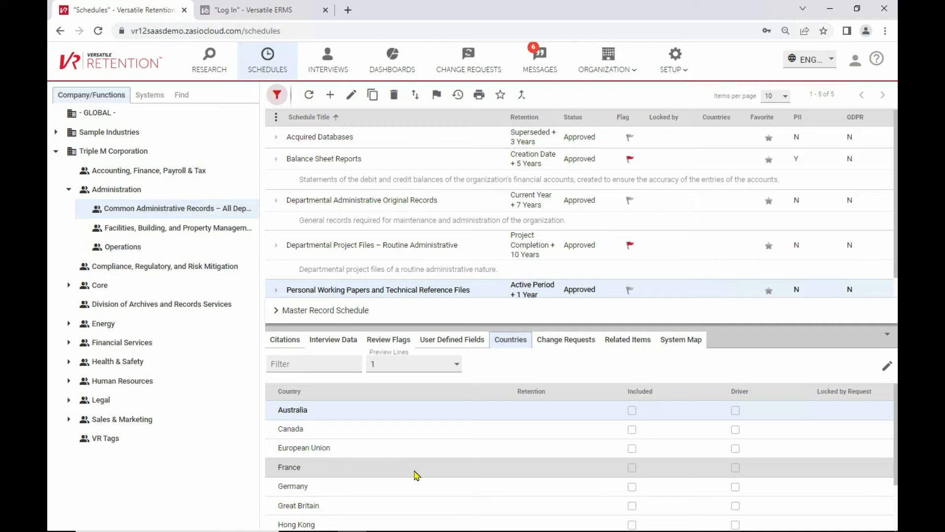
mouse_move(417, 465)
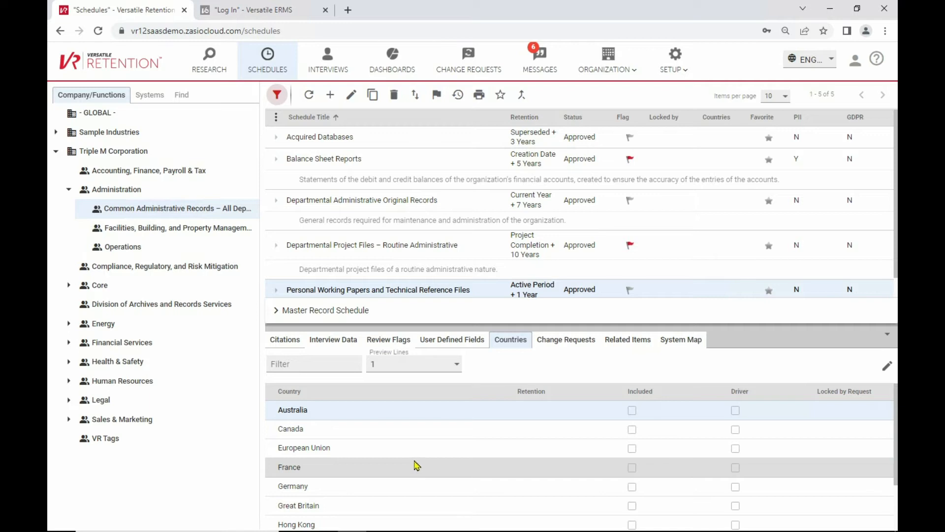
mouse_move(208, 60)
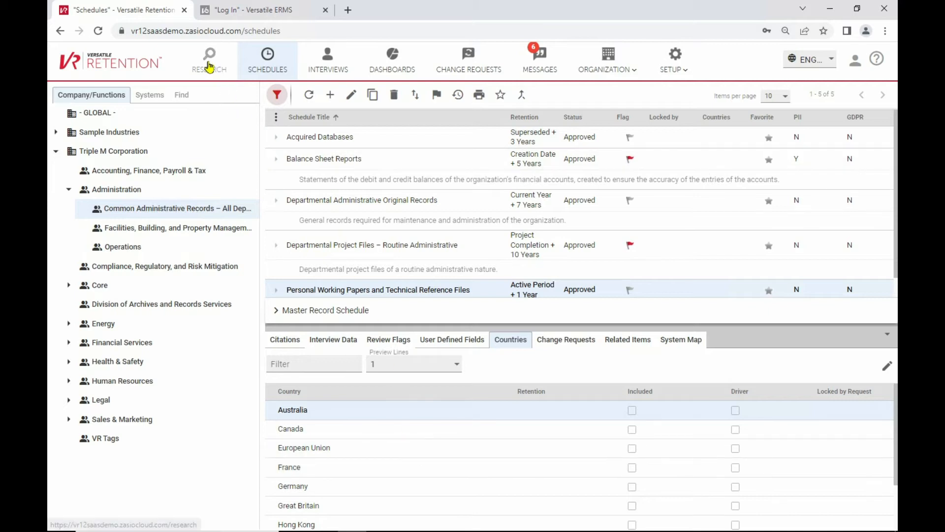
View the Research module's ACT Canberra citation details, then switch to Versatile ERMS.
click(209, 57)
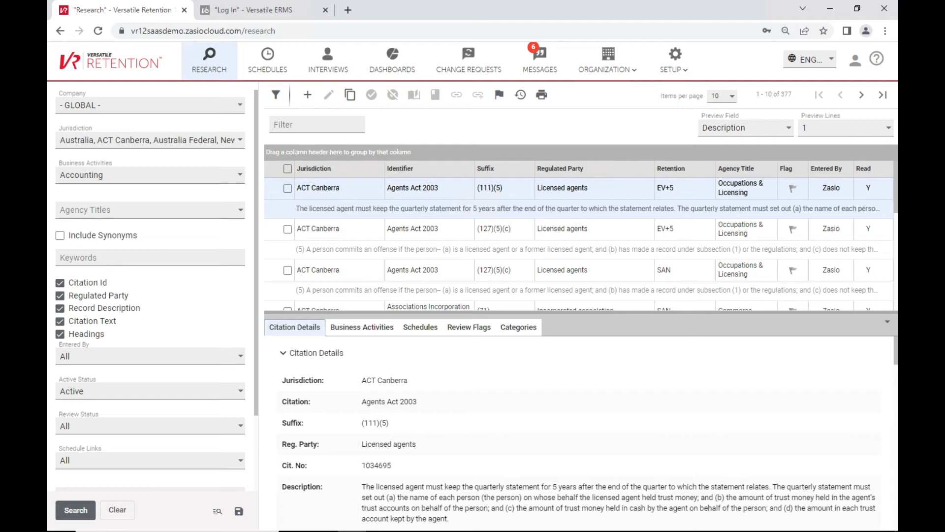
click(259, 10)
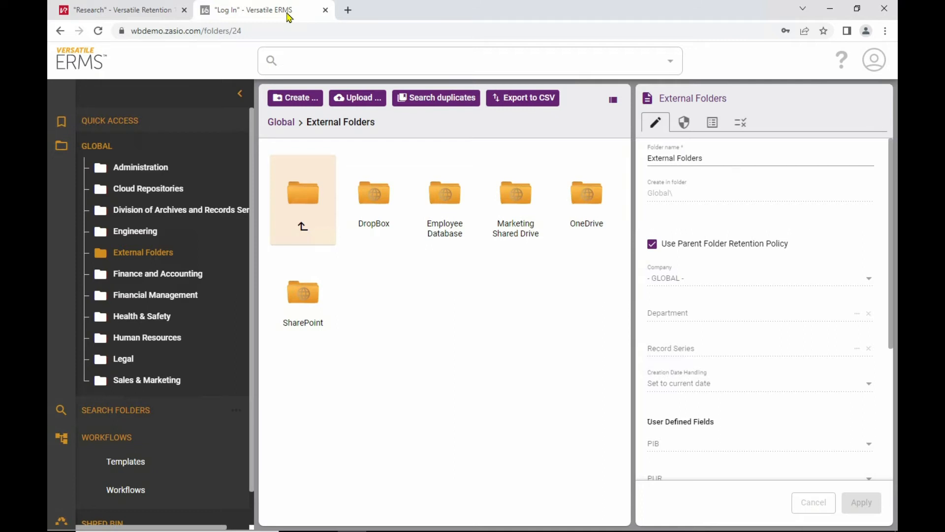
Browse Administration and Cloud Repositories, return to Global and show Administration's retention properties.
click(140, 167)
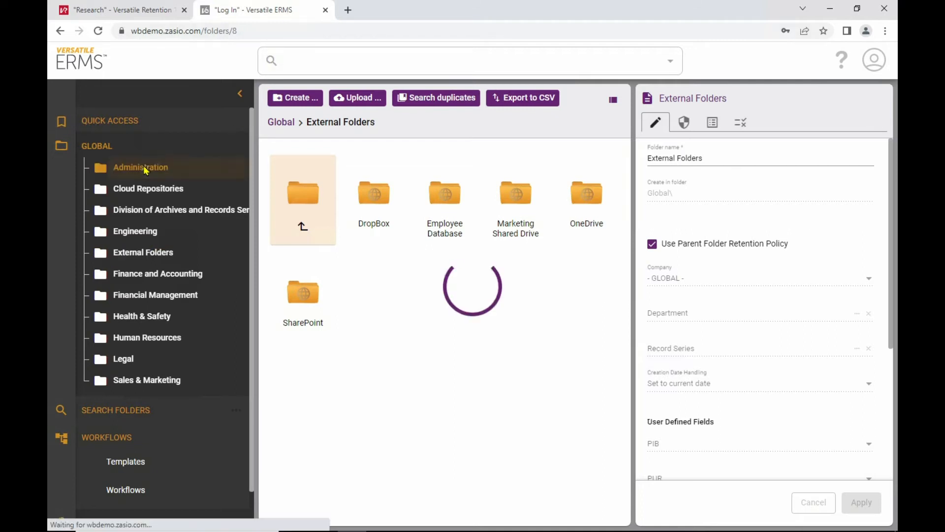
click(148, 188)
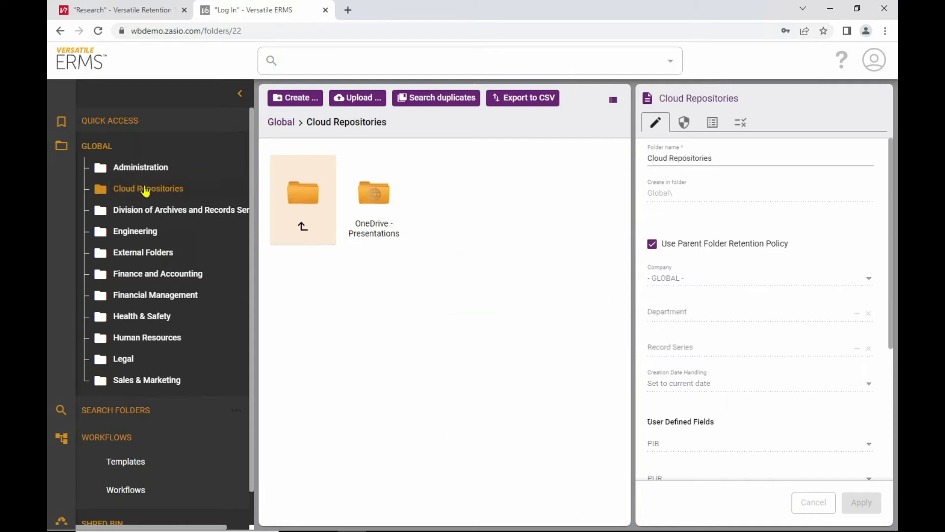
click(282, 122)
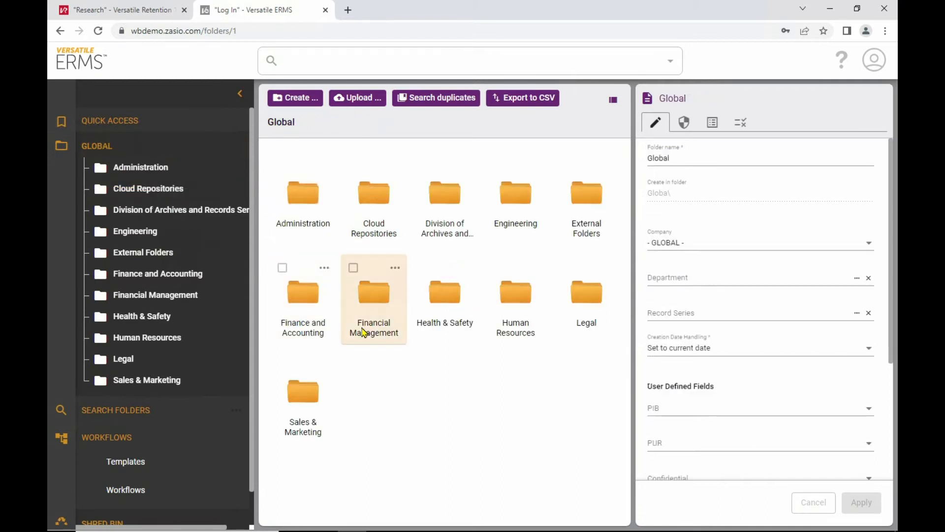
mouse_move(410, 380)
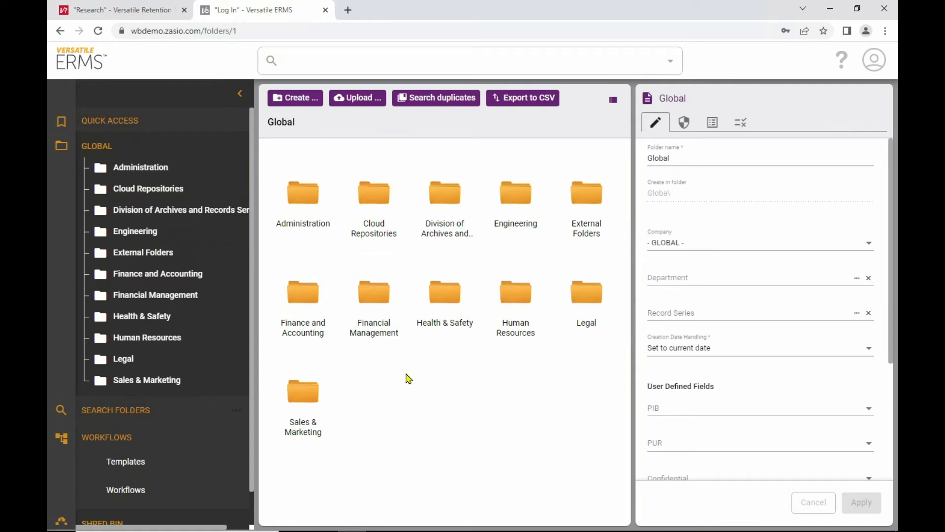
click(303, 193)
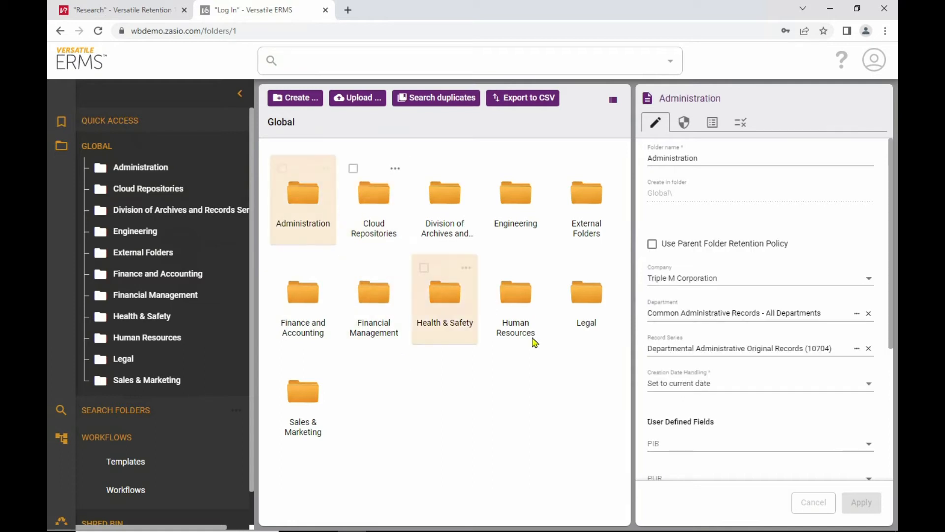
mouse_move(642, 344)
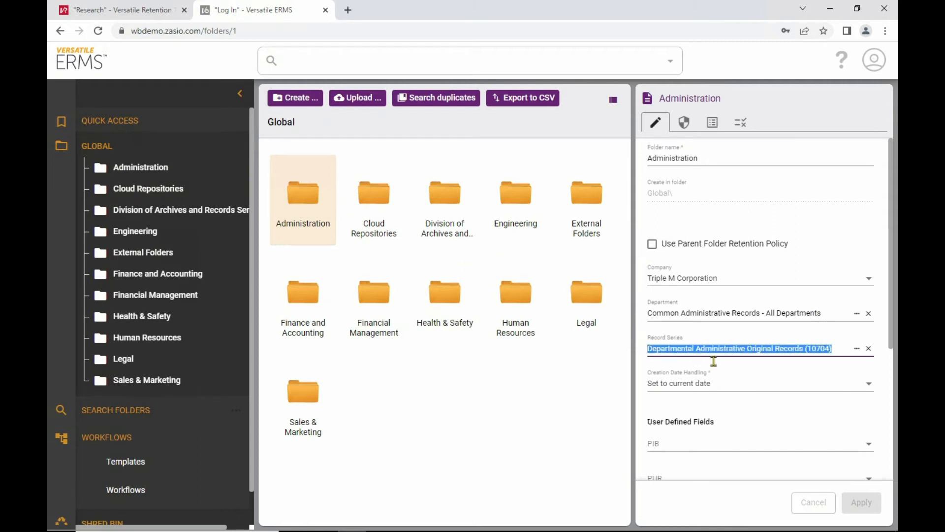
mouse_move(556, 416)
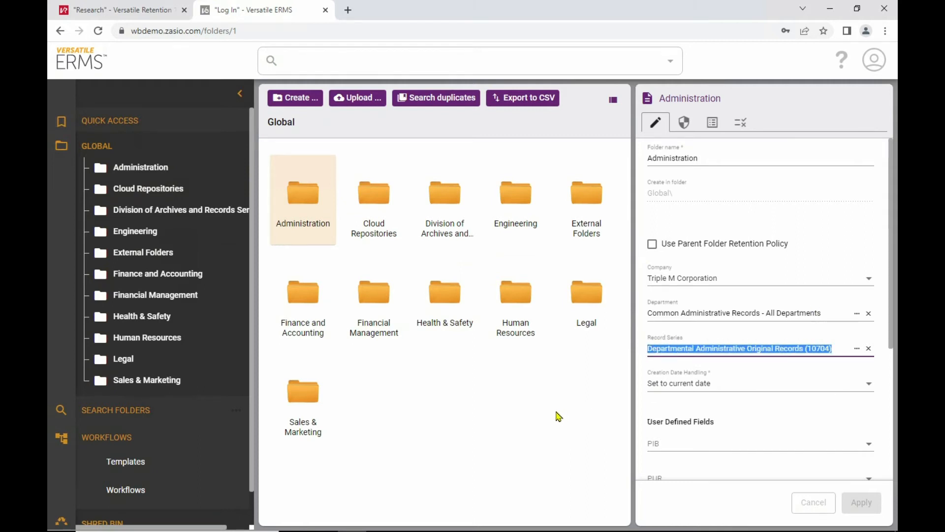
mouse_move(549, 411)
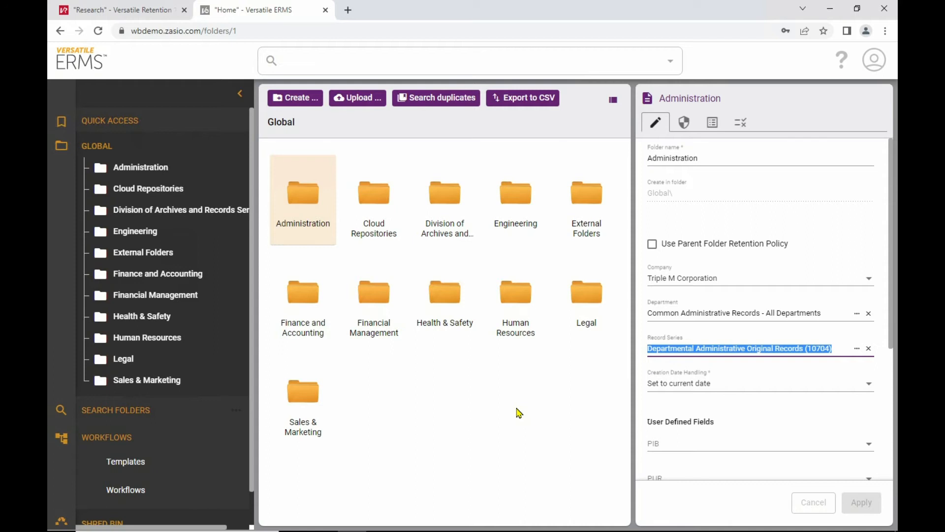
mouse_move(537, 336)
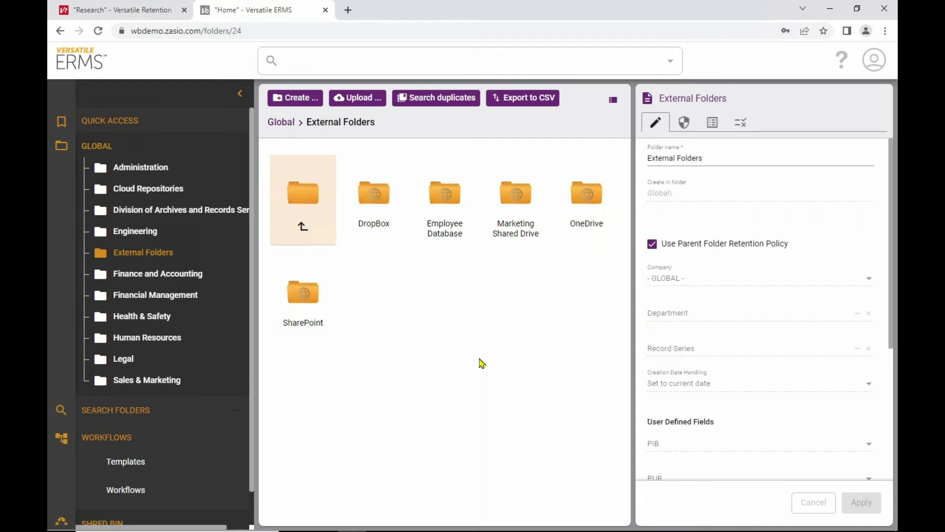
mouse_move(451, 253)
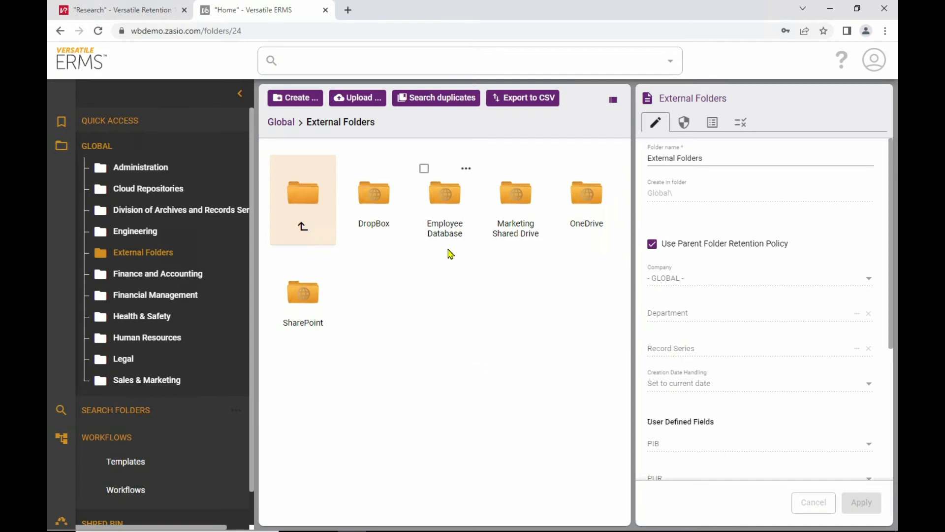
mouse_move(523, 253)
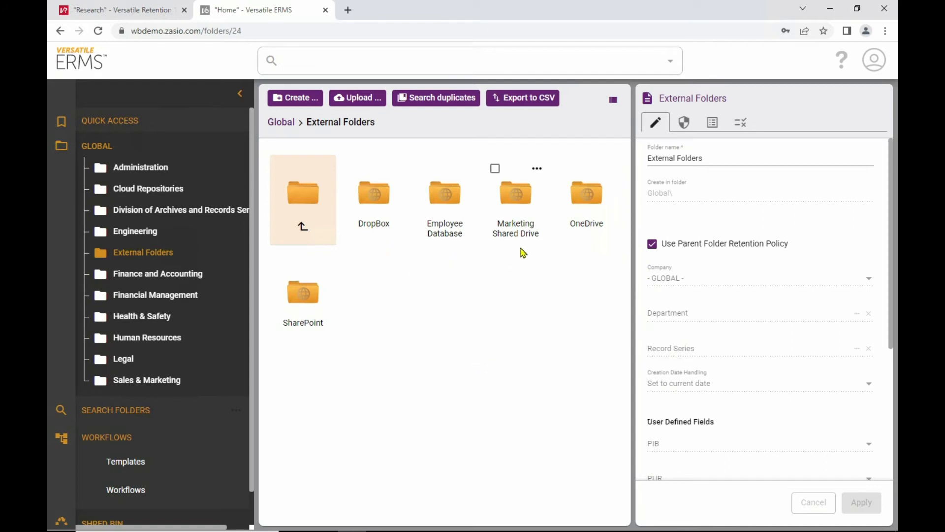
mouse_move(524, 304)
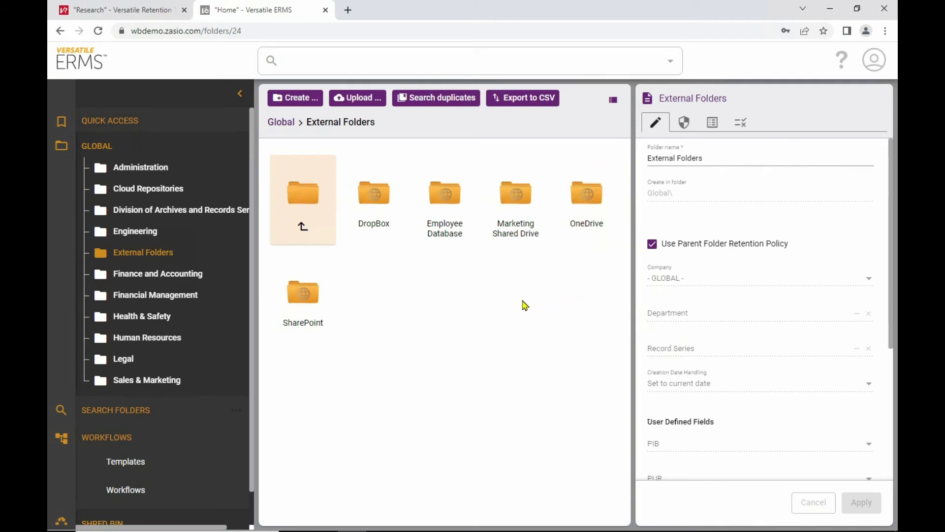
Show the SharePoint folder's properties with the Personal Working Papers record series.
click(303, 294)
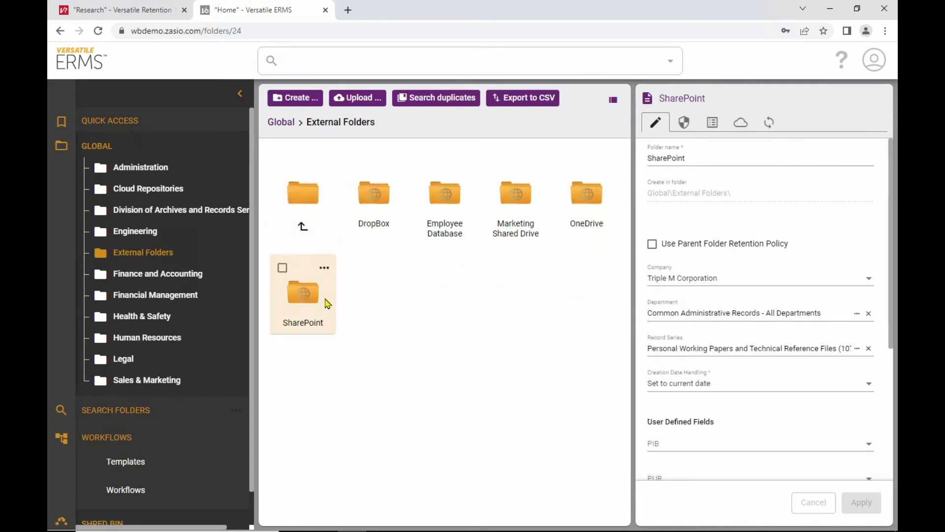
mouse_move(440, 352)
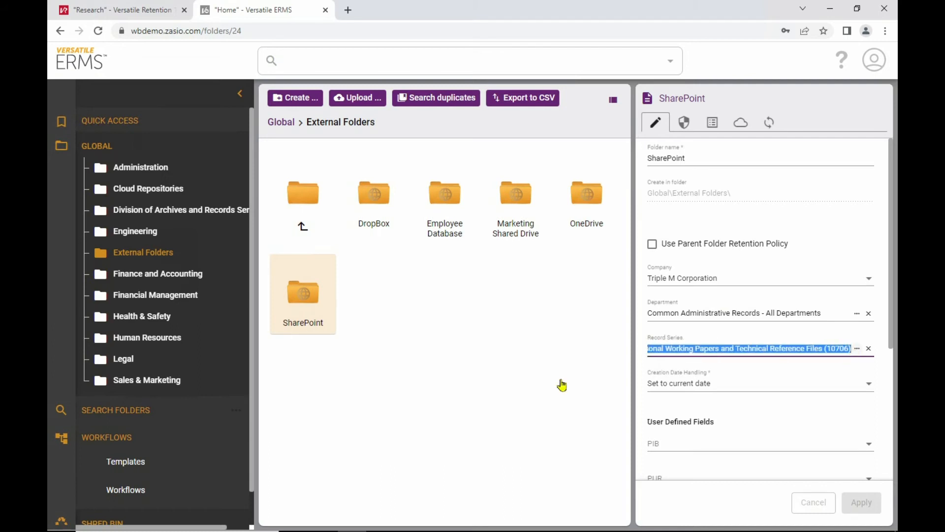
mouse_move(476, 383)
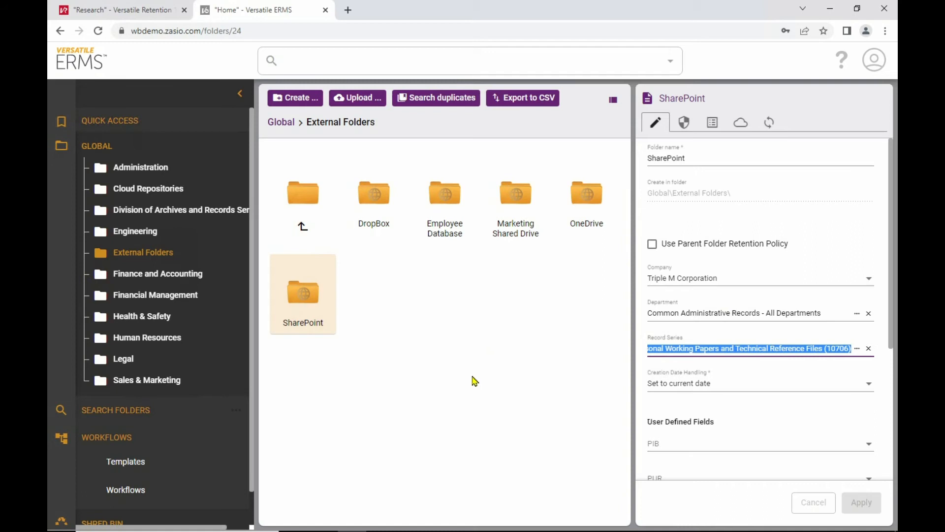
mouse_move(442, 366)
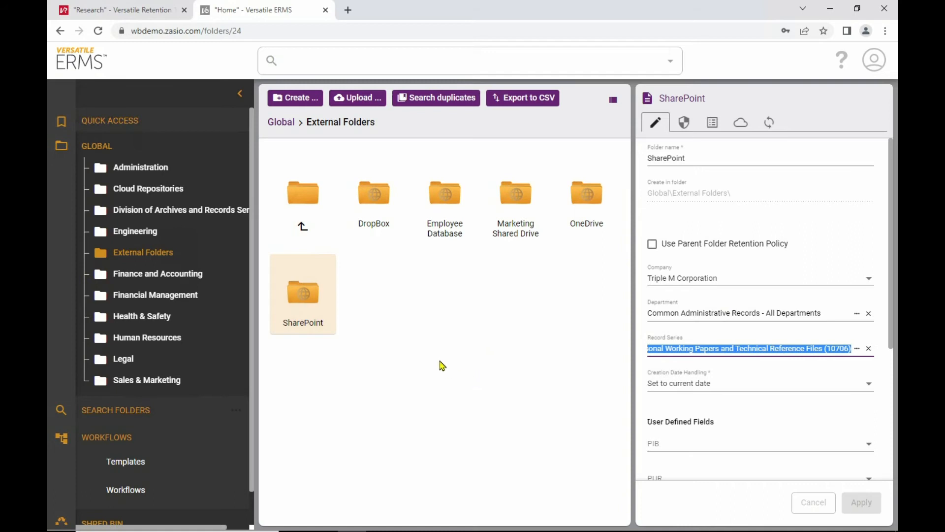
mouse_move(322, 308)
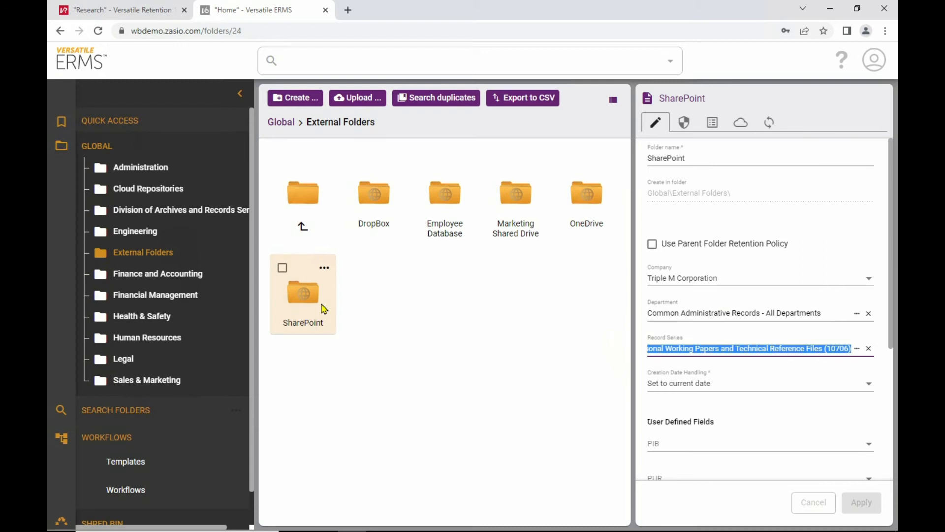
mouse_move(306, 316)
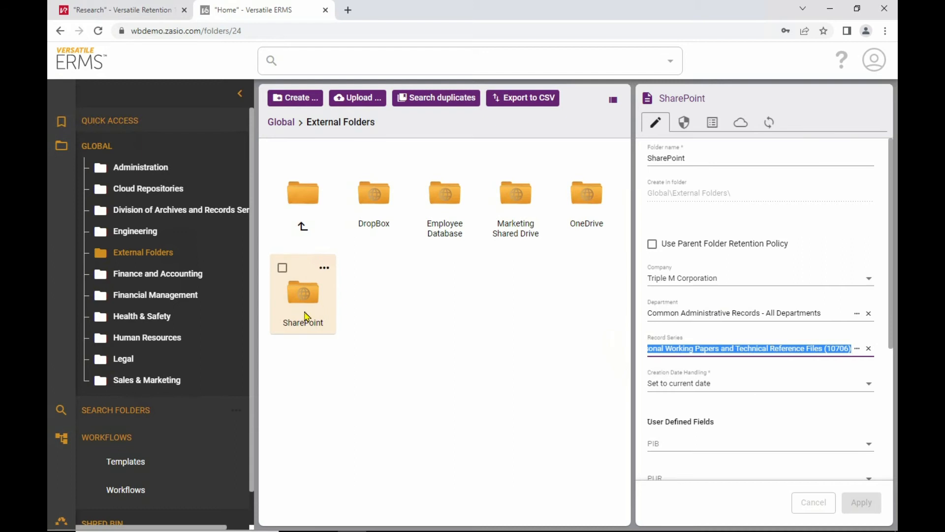
Display the SharePoint folder's contents: PDF Docs and linked reports, spreadsheets and documents.
double_click(303, 294)
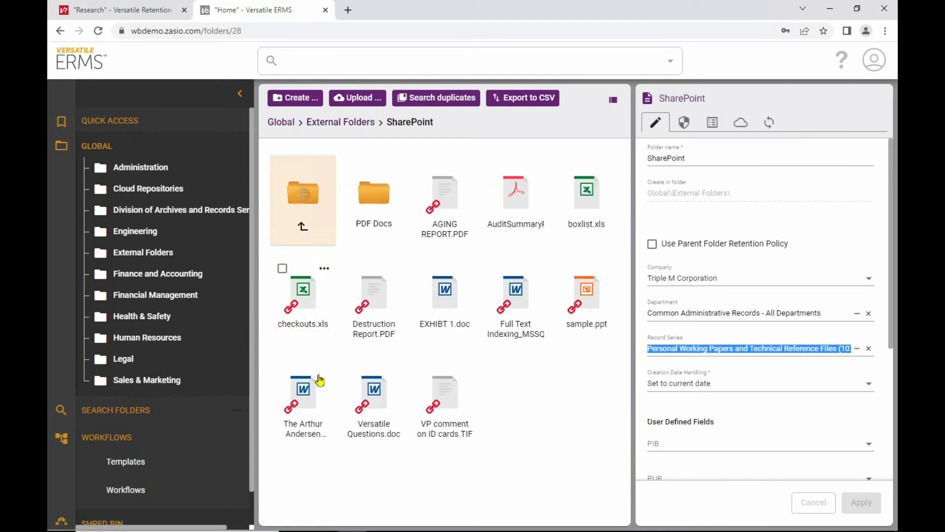
mouse_move(534, 379)
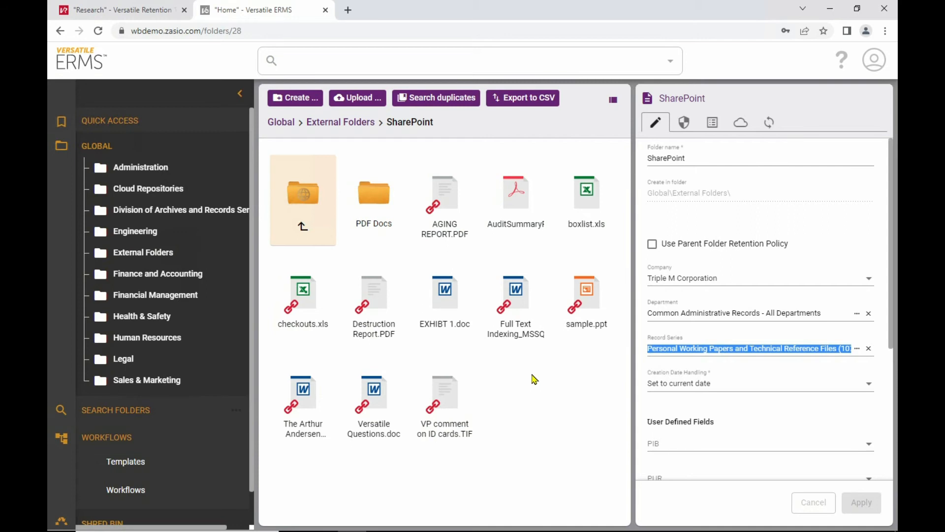
mouse_move(486, 411)
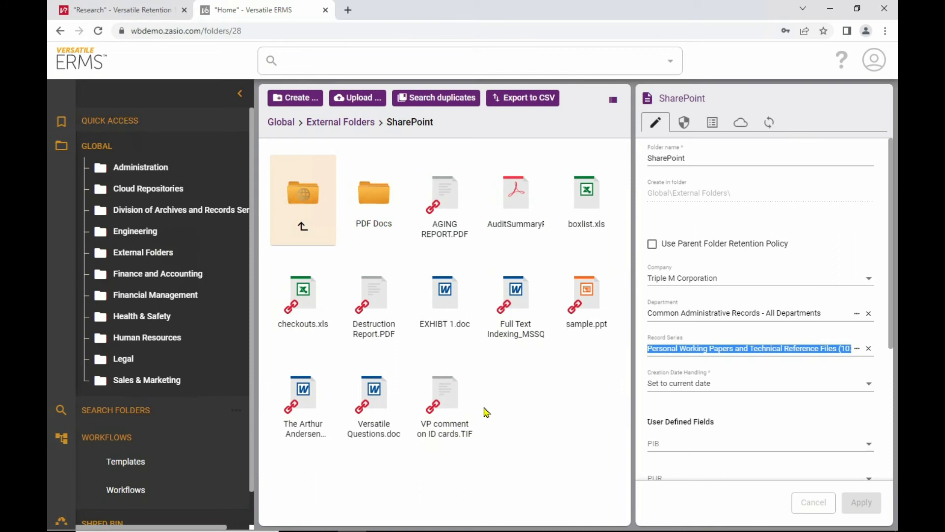
mouse_move(444, 199)
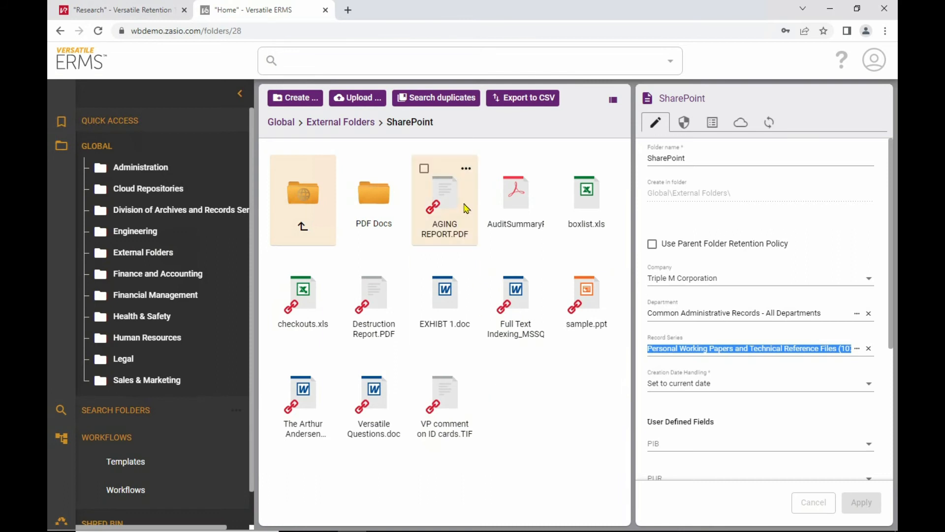
Show AGING REPORT.PDF's record details (destroy Nov 9, 2020) and AuditSummaryReport.pdf's properties.
click(444, 193)
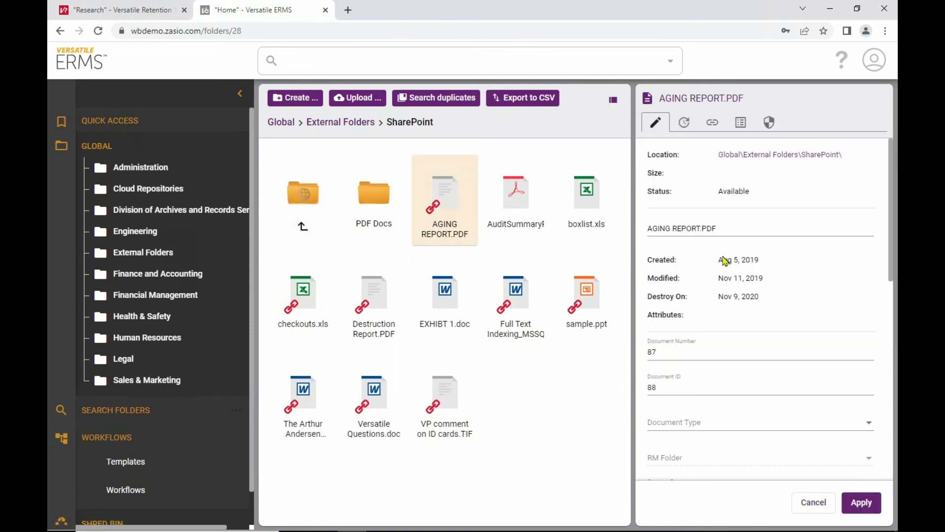
mouse_move(718, 306)
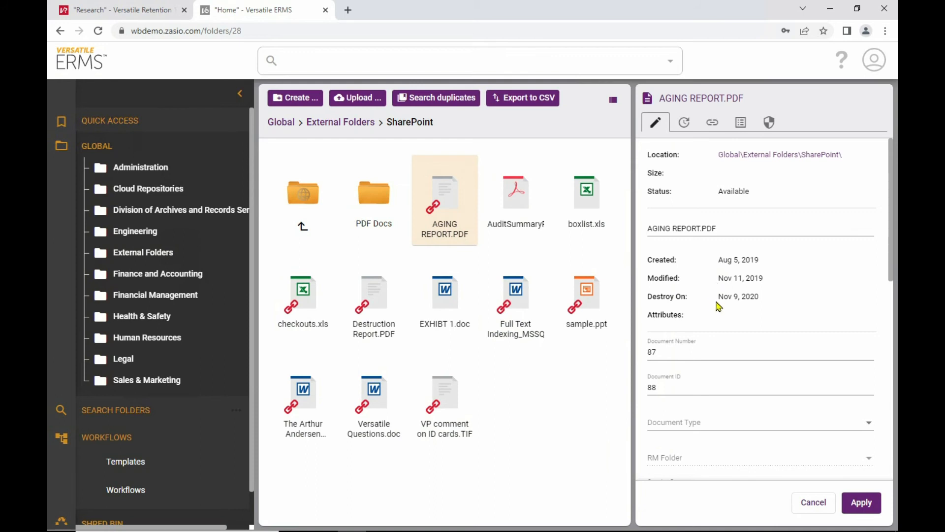
scroll(down, 3)
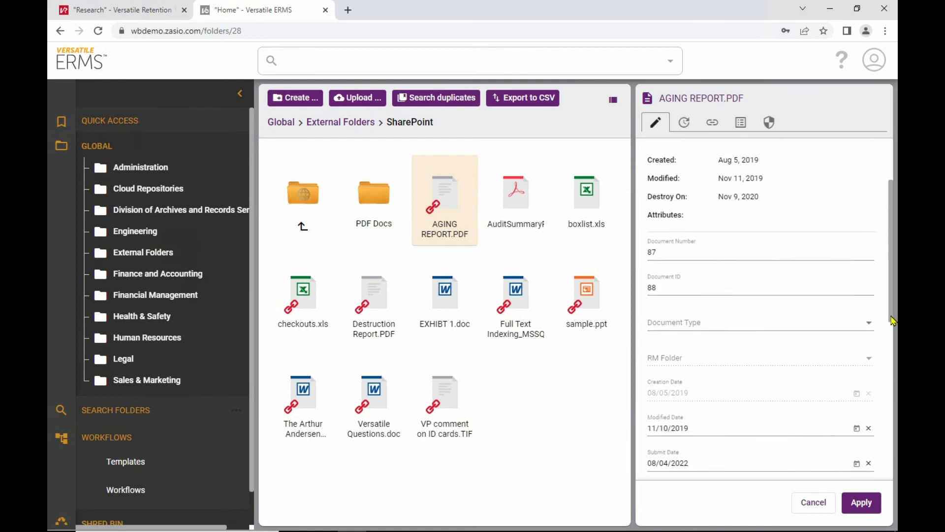
scroll(down, 3)
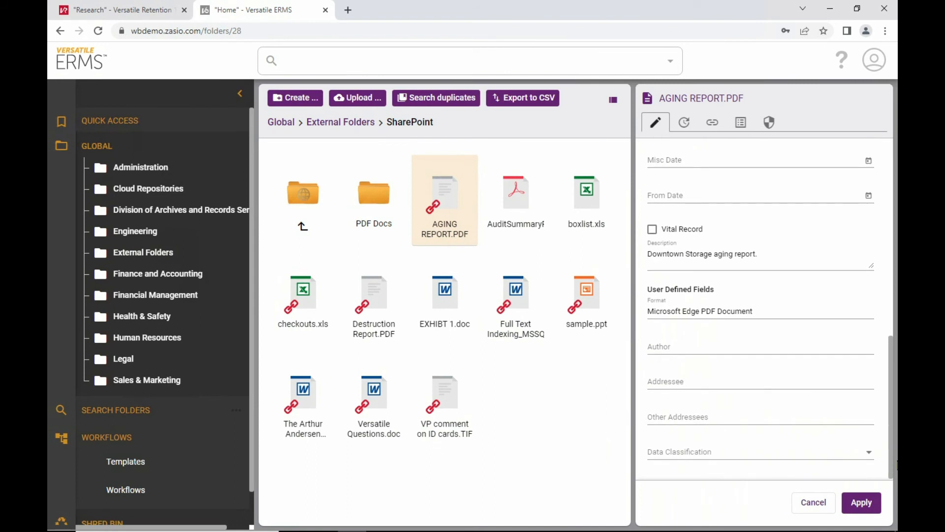
mouse_move(540, 210)
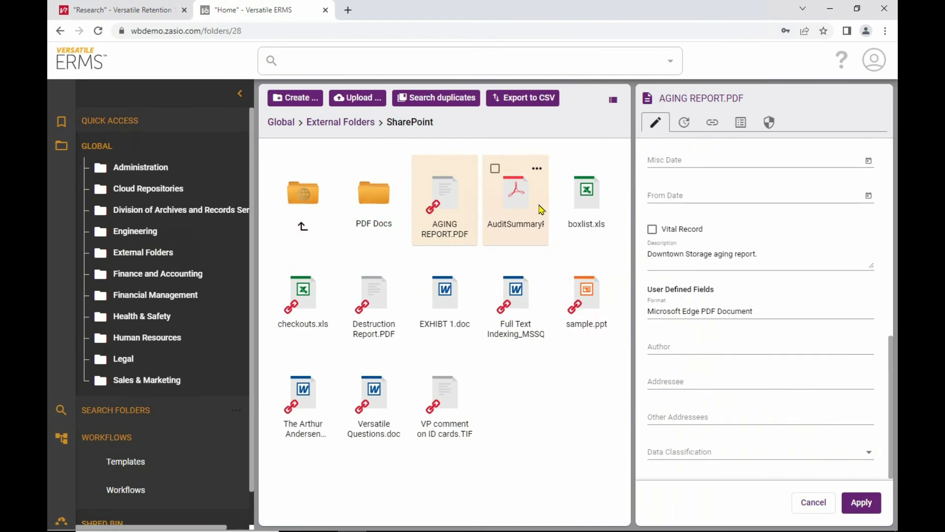
click(516, 199)
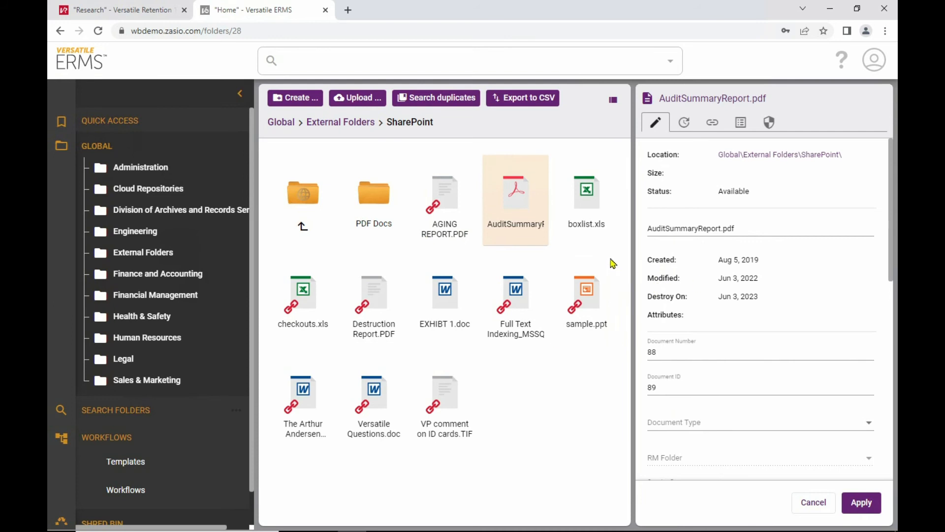
double_click(516, 193)
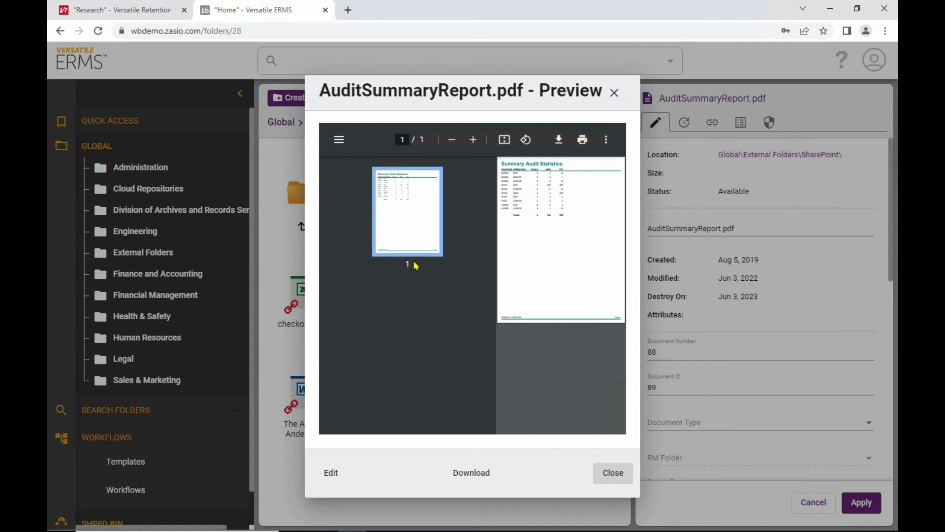
mouse_move(414, 268)
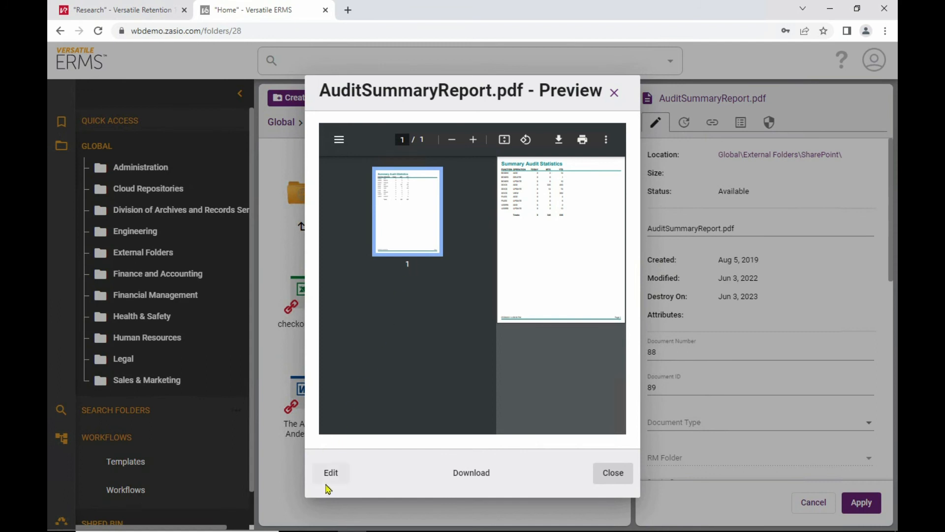
mouse_move(613, 472)
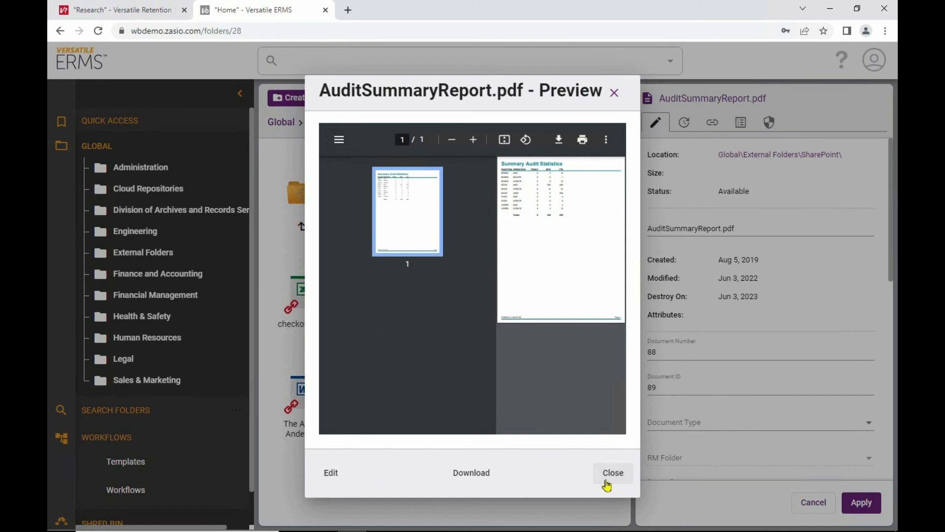
click(612, 472)
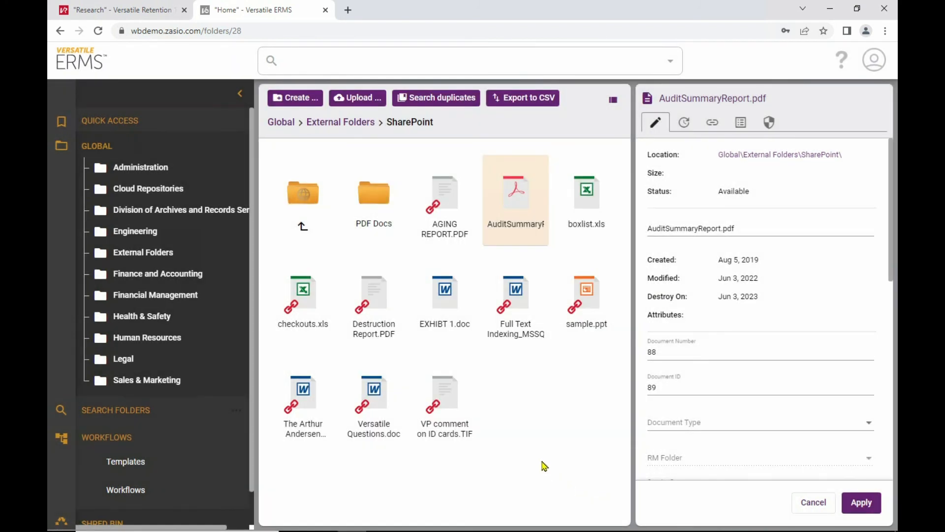
mouse_move(538, 442)
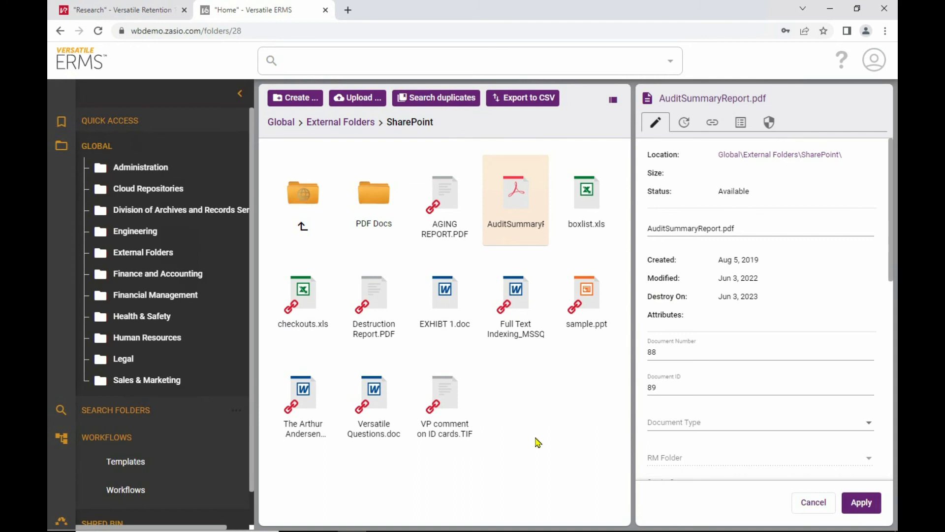
mouse_move(373, 298)
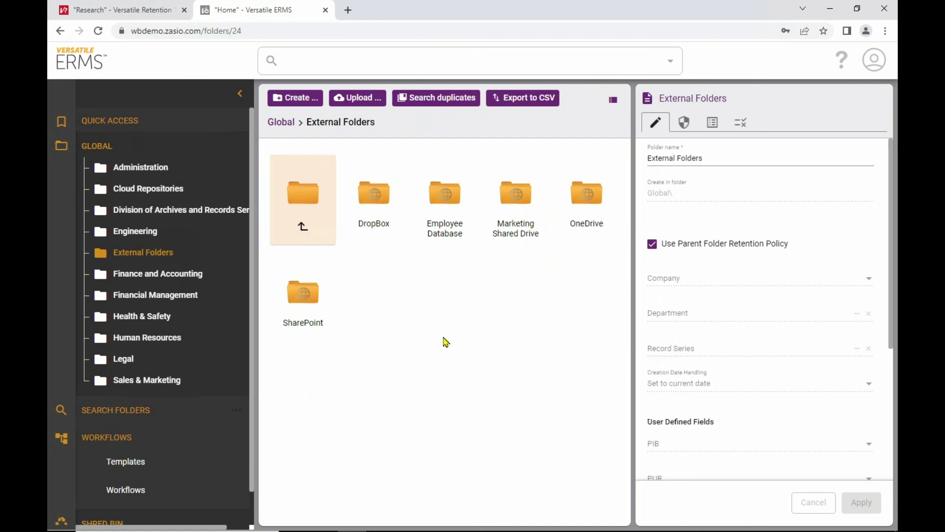
mouse_move(438, 341)
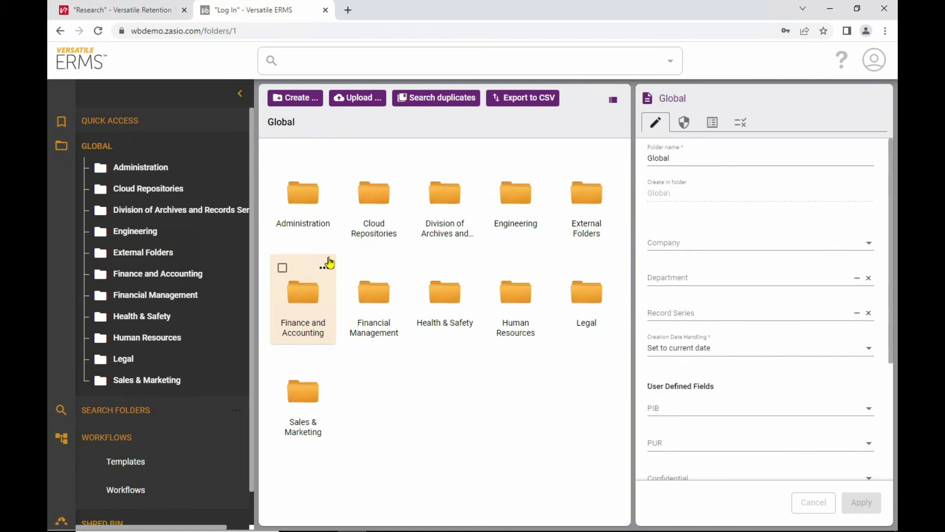
mouse_move(362, 388)
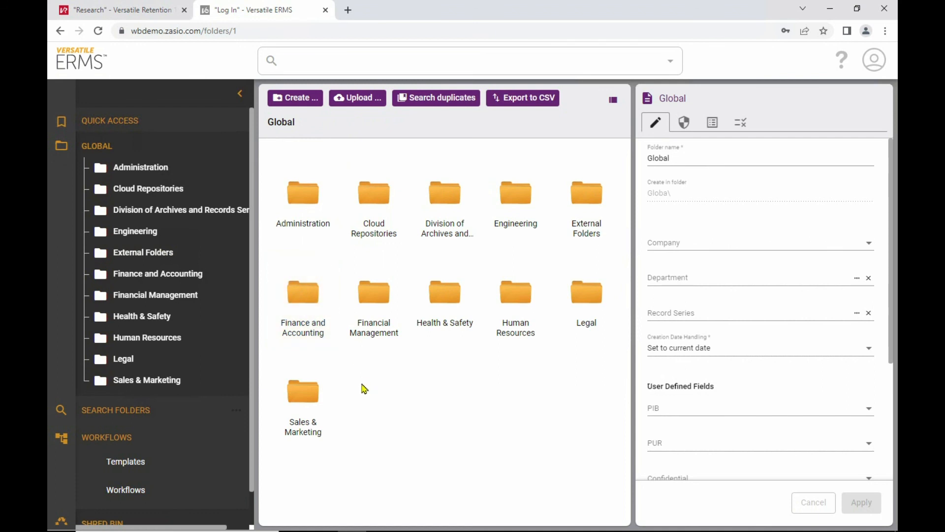